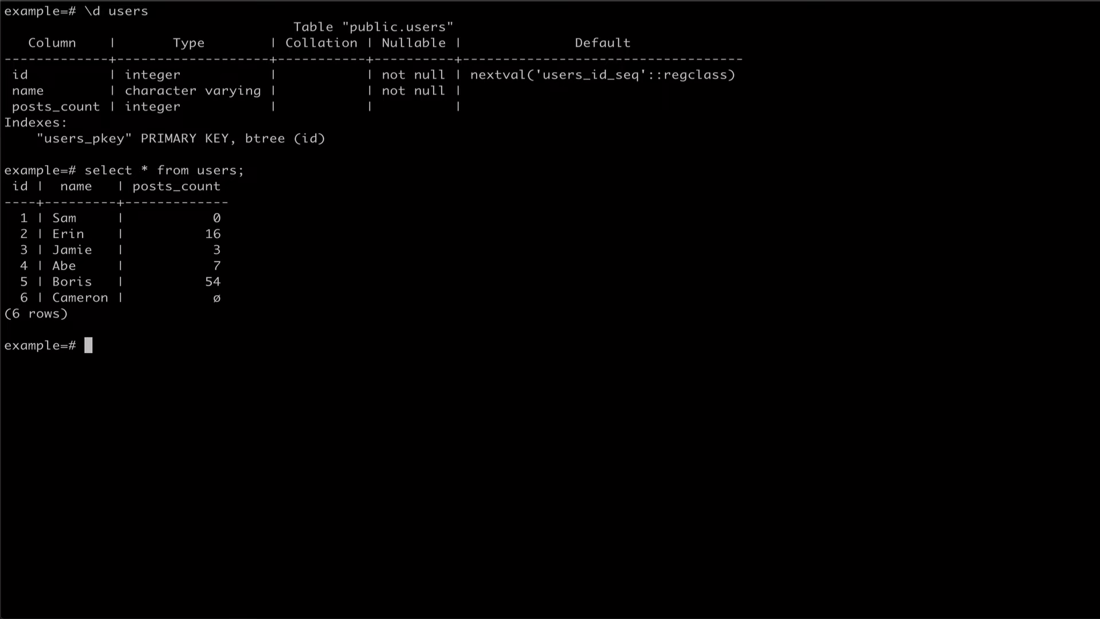
pyautogui.write('\\e')
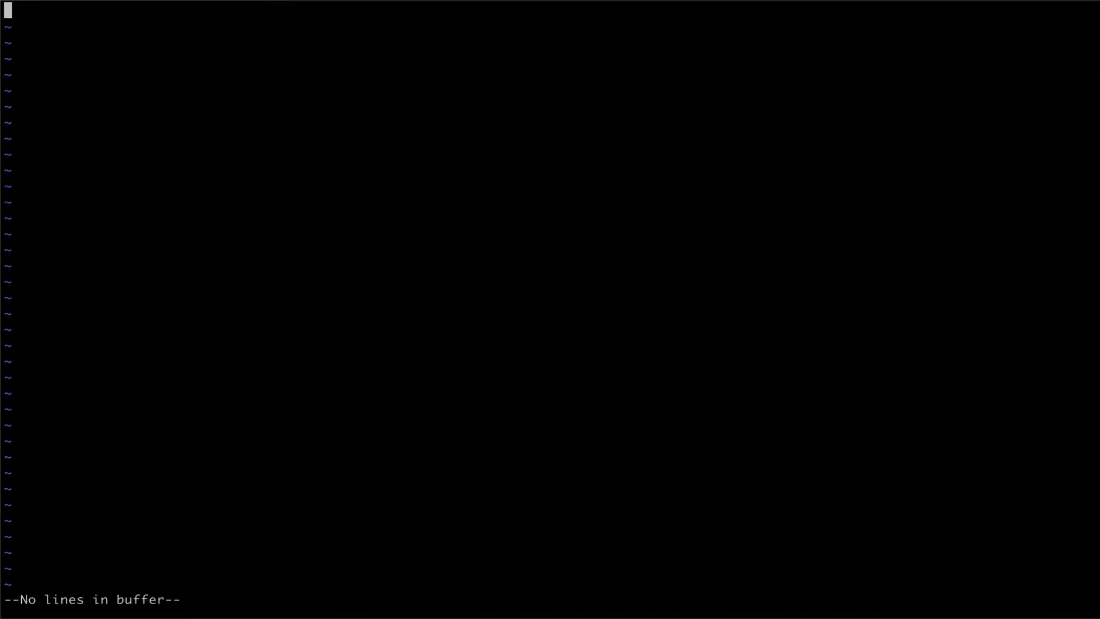
pyautogui.write('select name, posts')
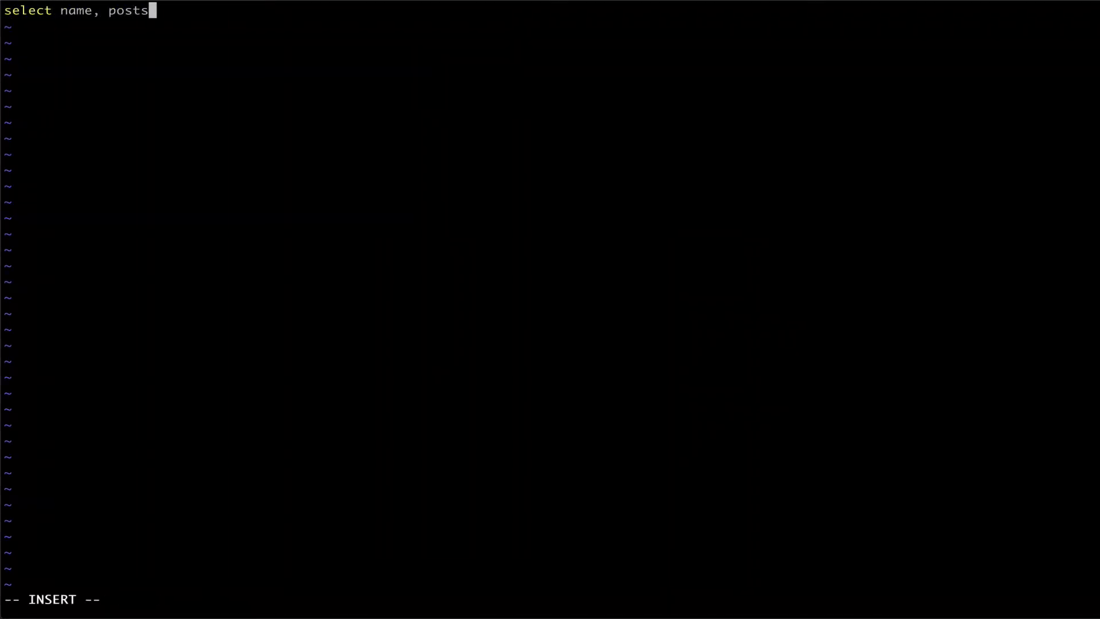
pyautogui.write('_count,')
pyautogui.write('case')
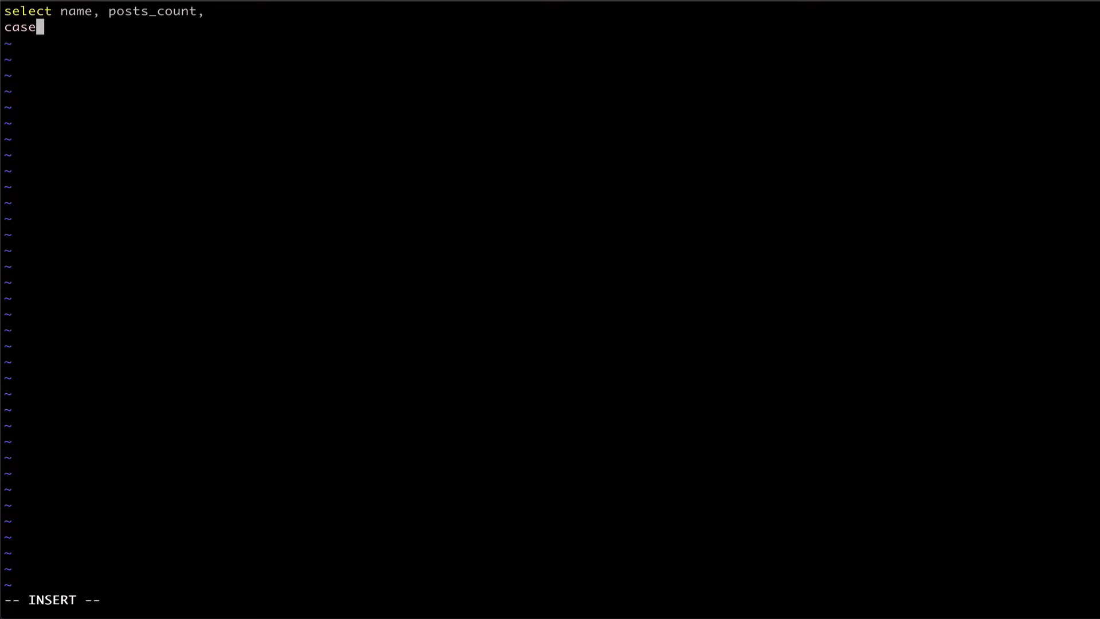
pyautogui.write('posts_count')
pyautogui.write('when')
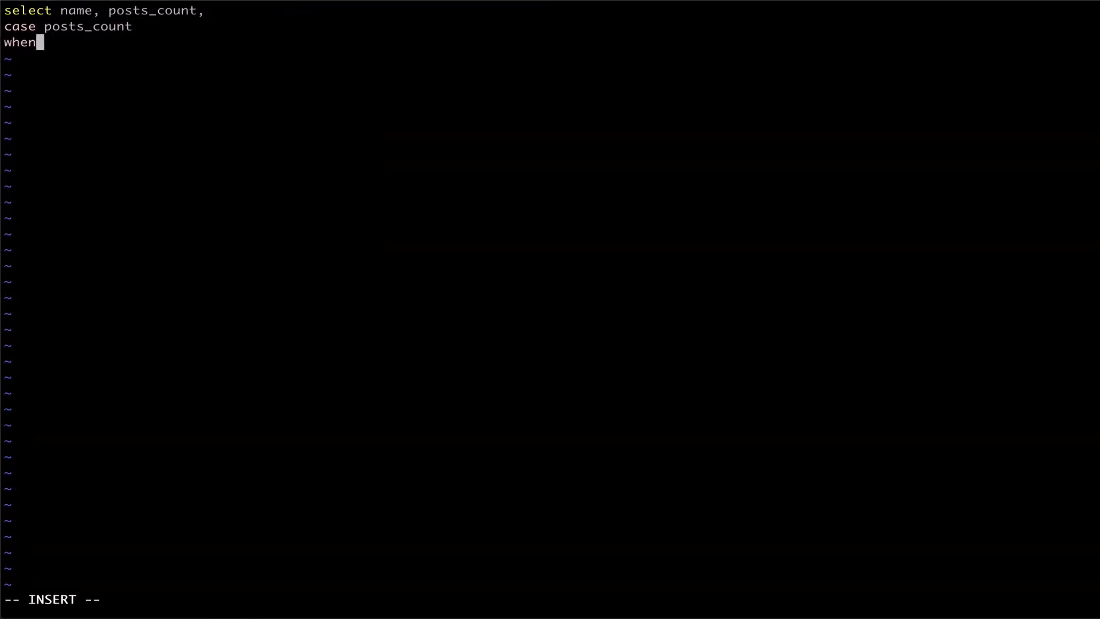
pyautogui.write('0')
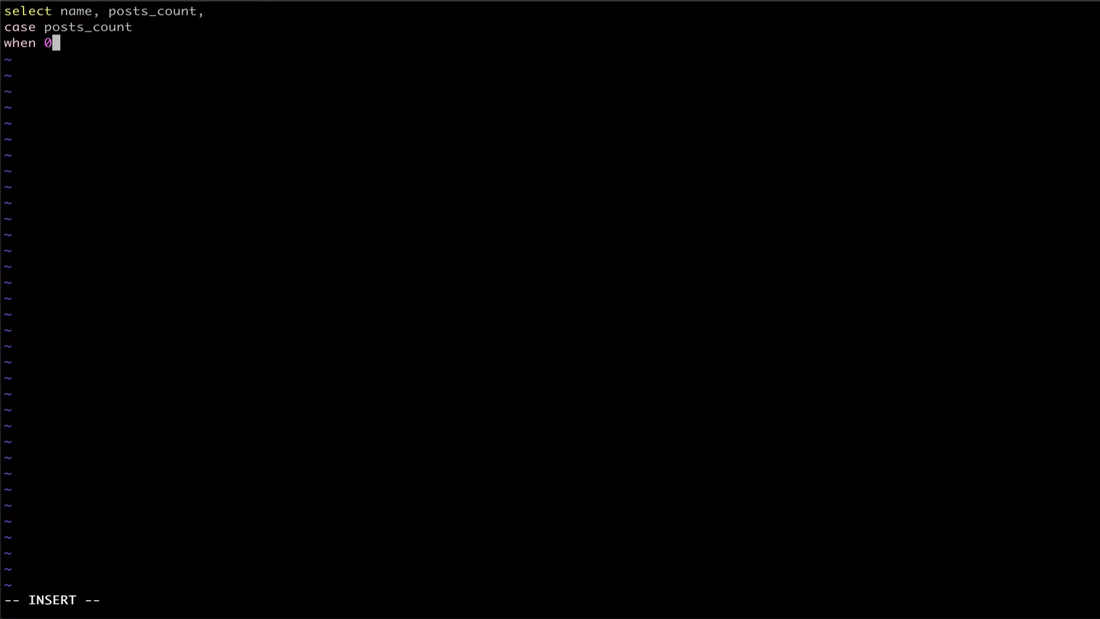
pyautogui.write("then 'N")
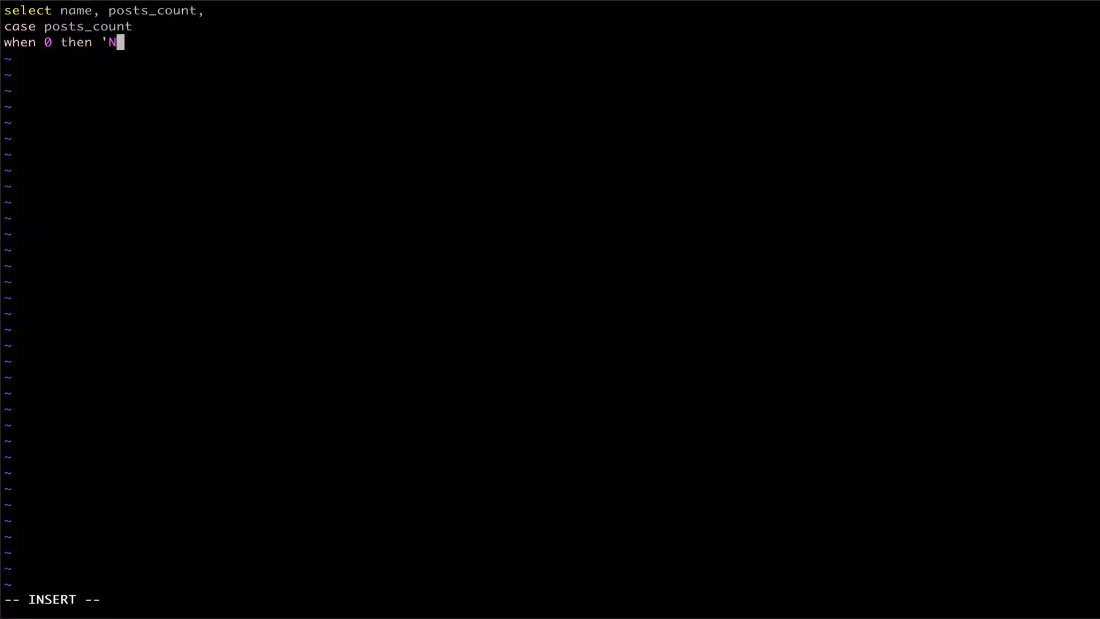
pyautogui.write("ovice'")
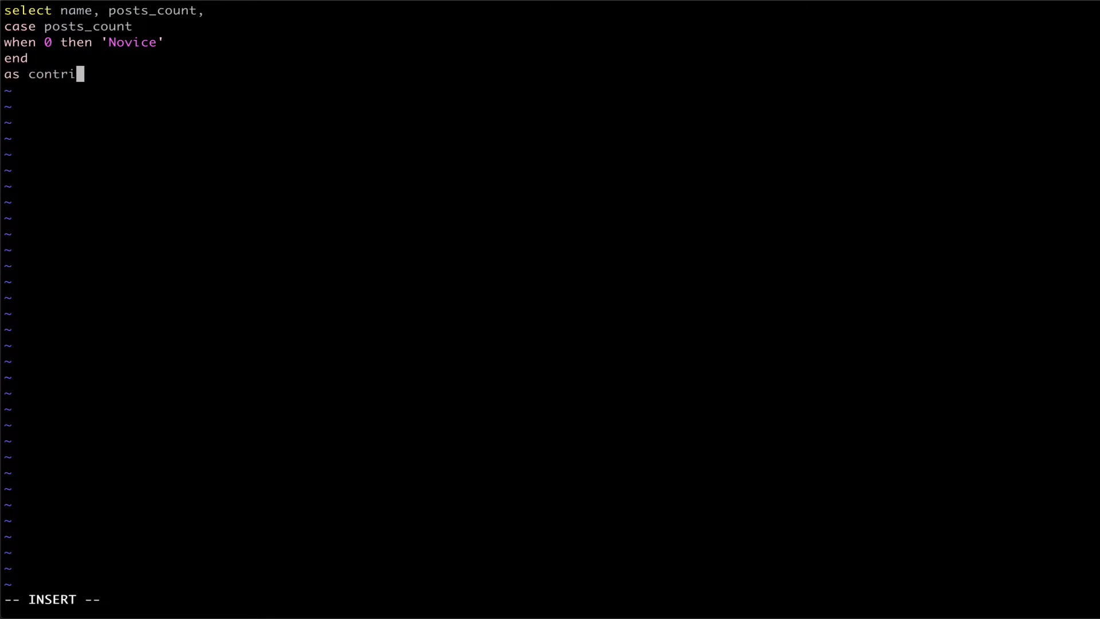
pyautogui.write('bution_rating')
pyautogui.write('from users;')
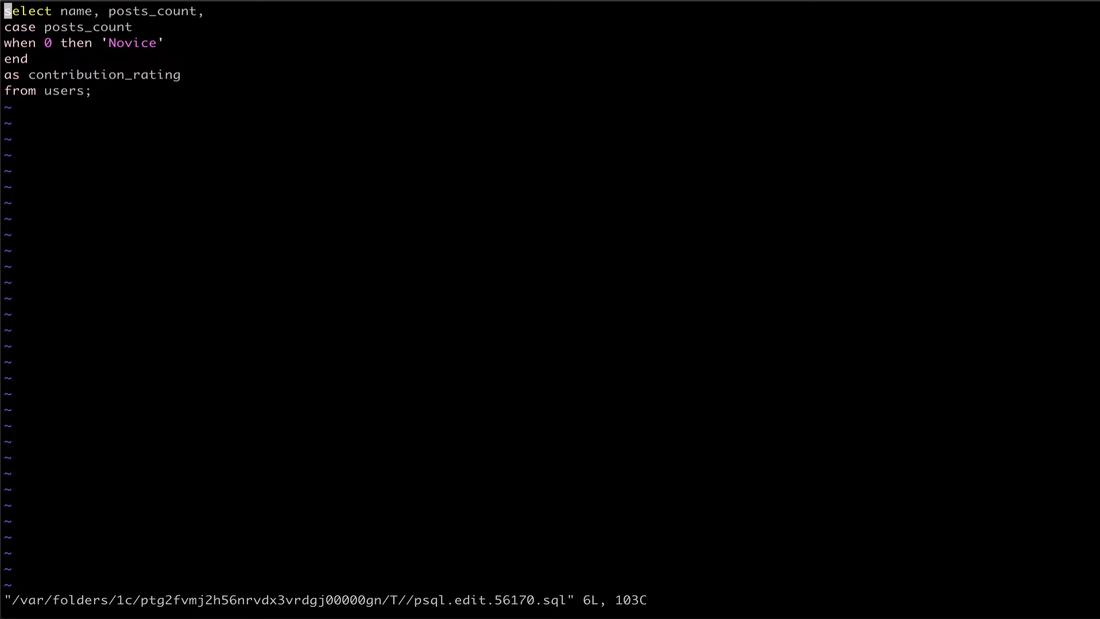
pyautogui.write('els')
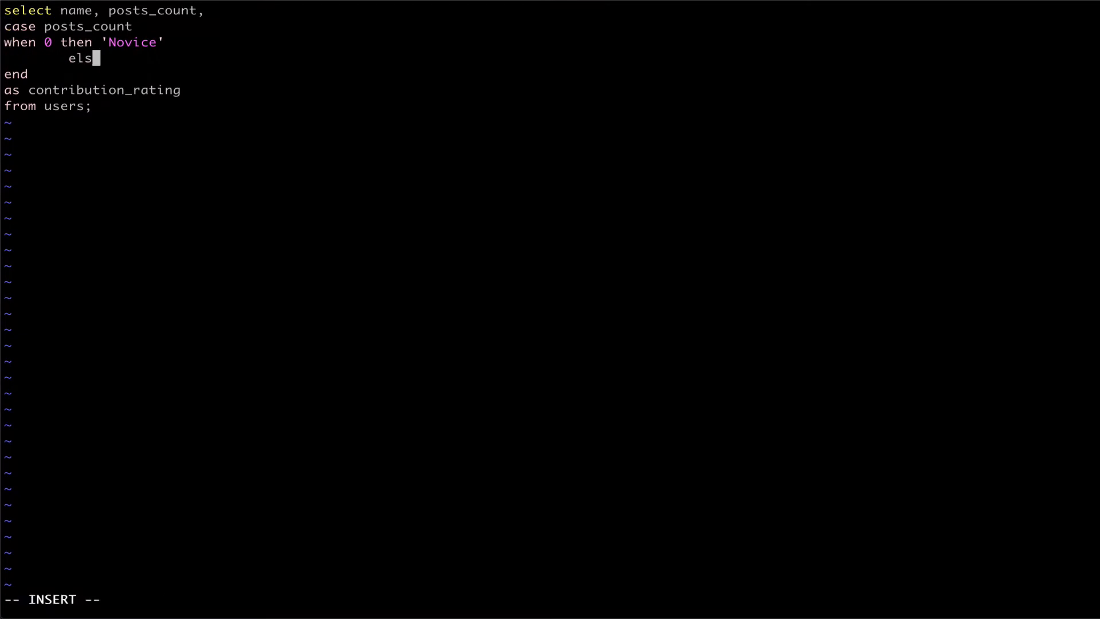
pyautogui.write("e 'Unknown'")
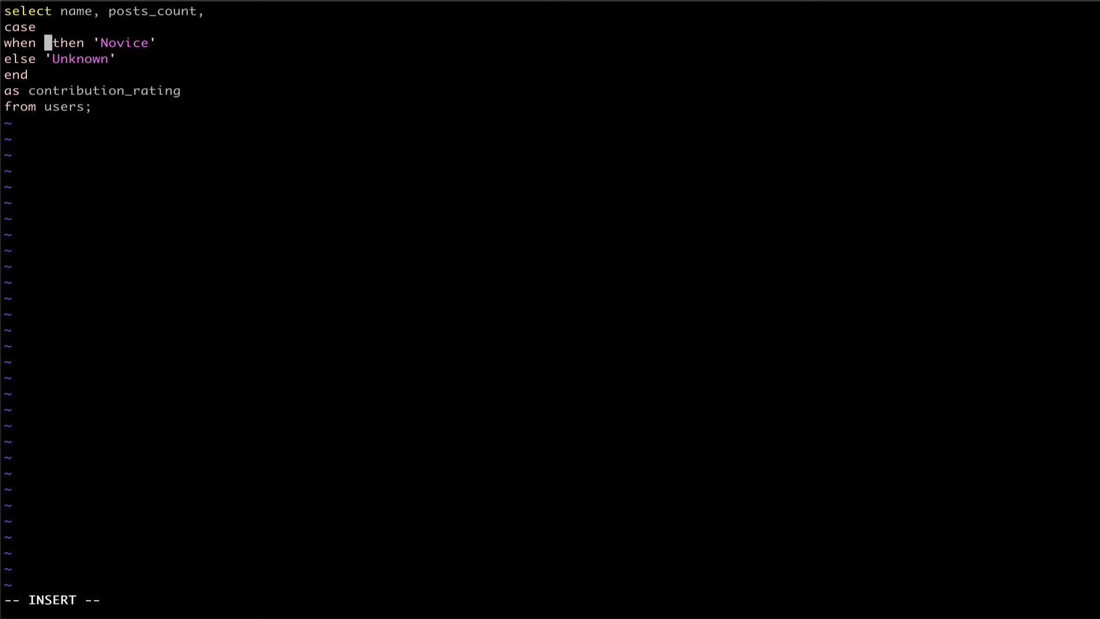
pyautogui.write('posts_count > 30')
pyautogui.write('when p')
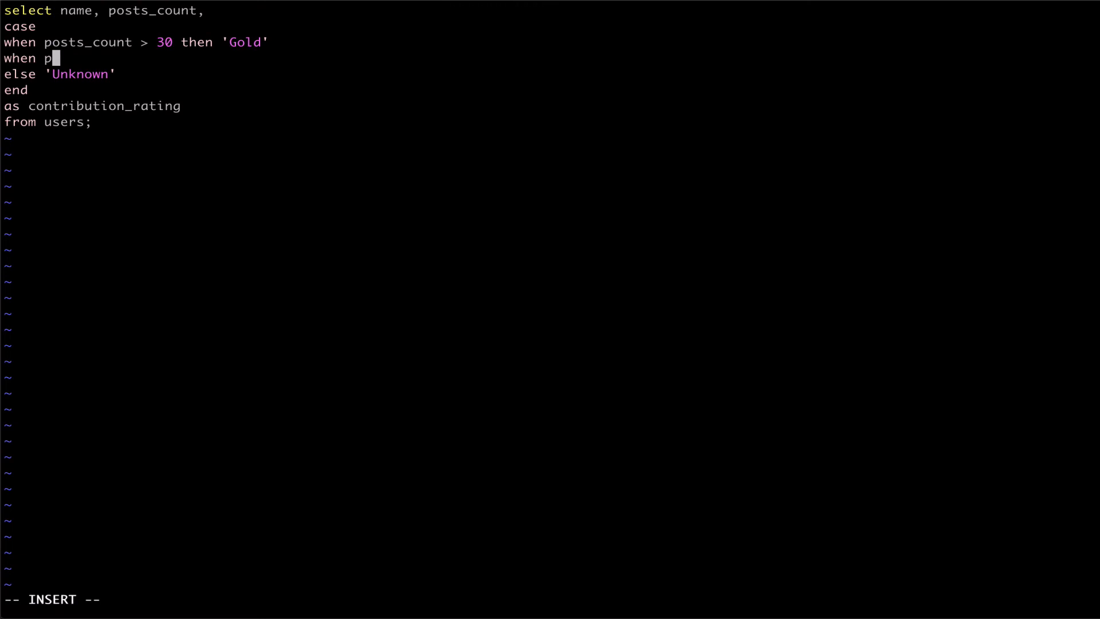
pyautogui.write('osts_count > 10 the')
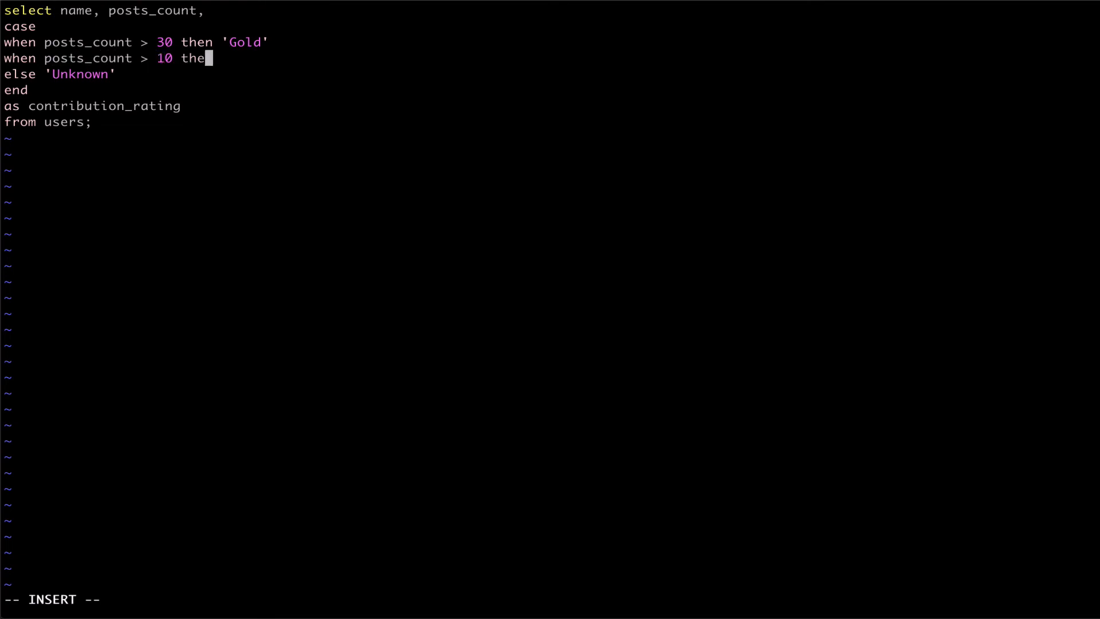
pyautogui.write("n 'Silver'")
pyautogui.write('when posts_count')
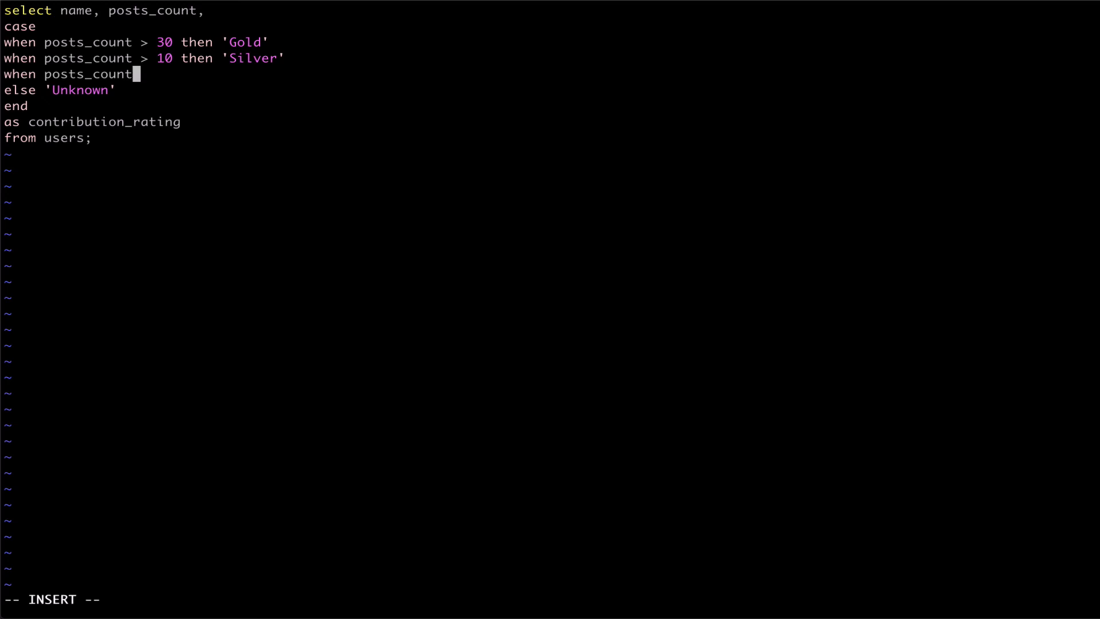
pyautogui.write("> 0 then 'Bronze'")
pyautogui.write('when posts_count =')
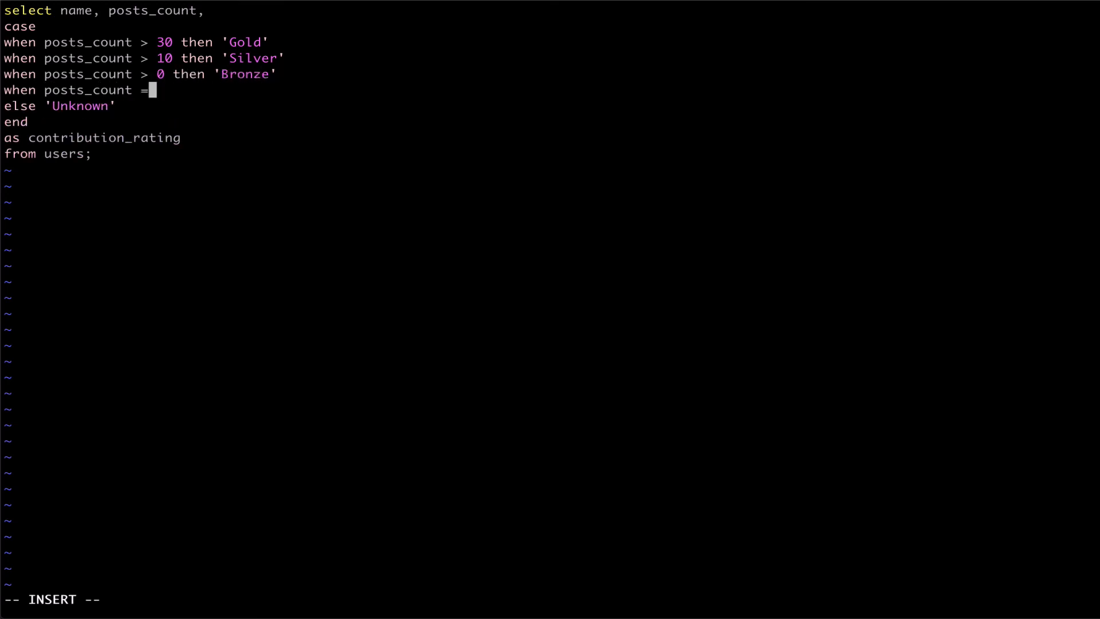
pyautogui.write("0 then 'Novice")
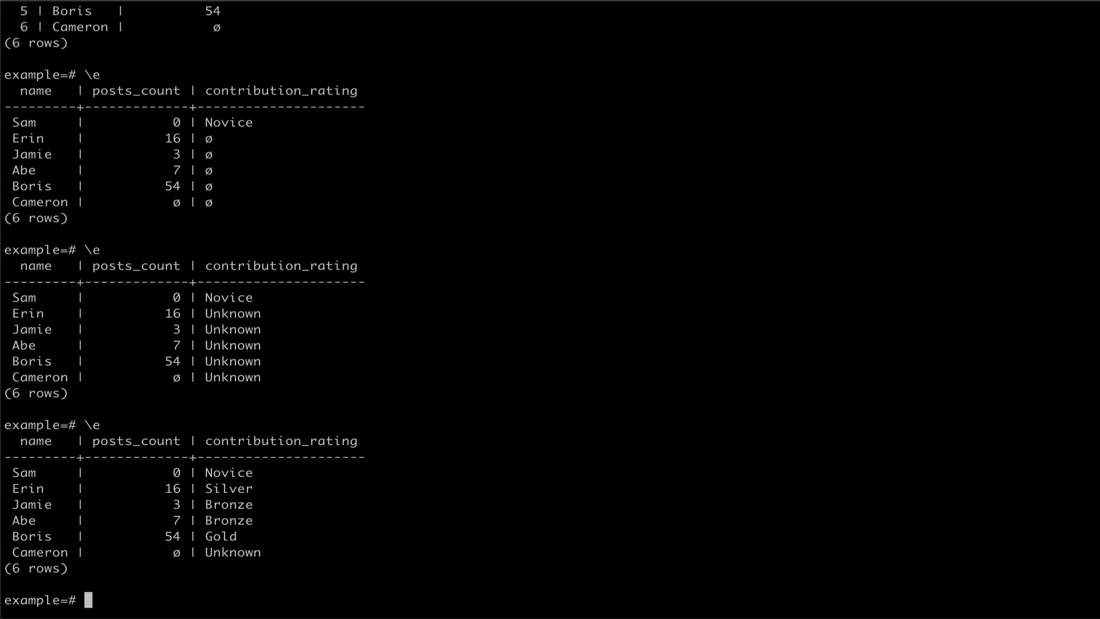
pyautogui.write('\\e')
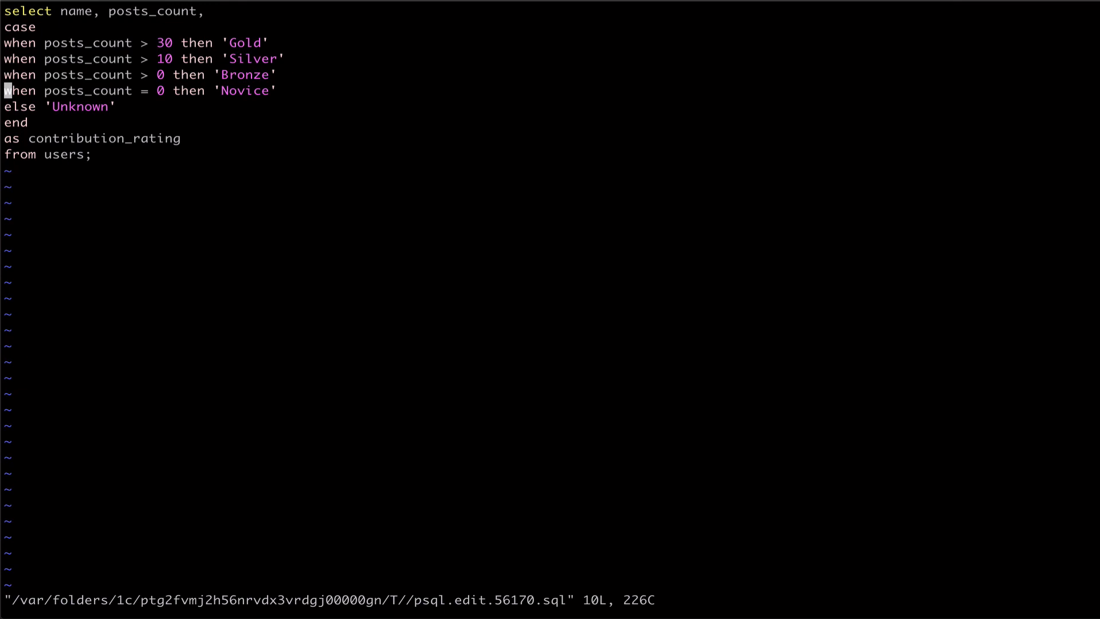
pyautogui.write('or posts_c')
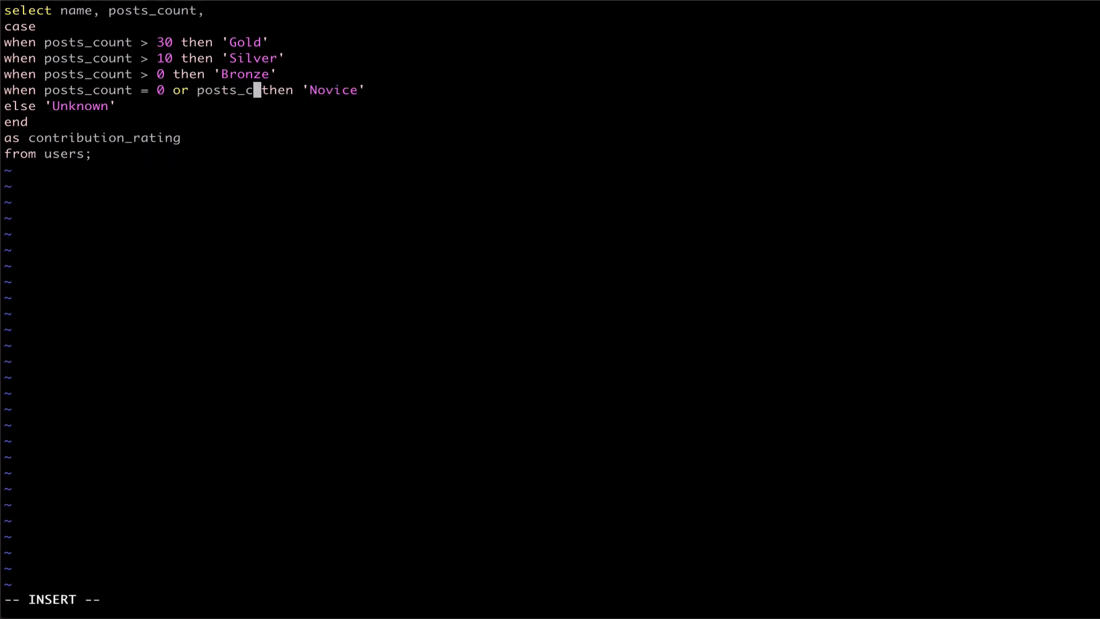
pyautogui.write('ount is null')
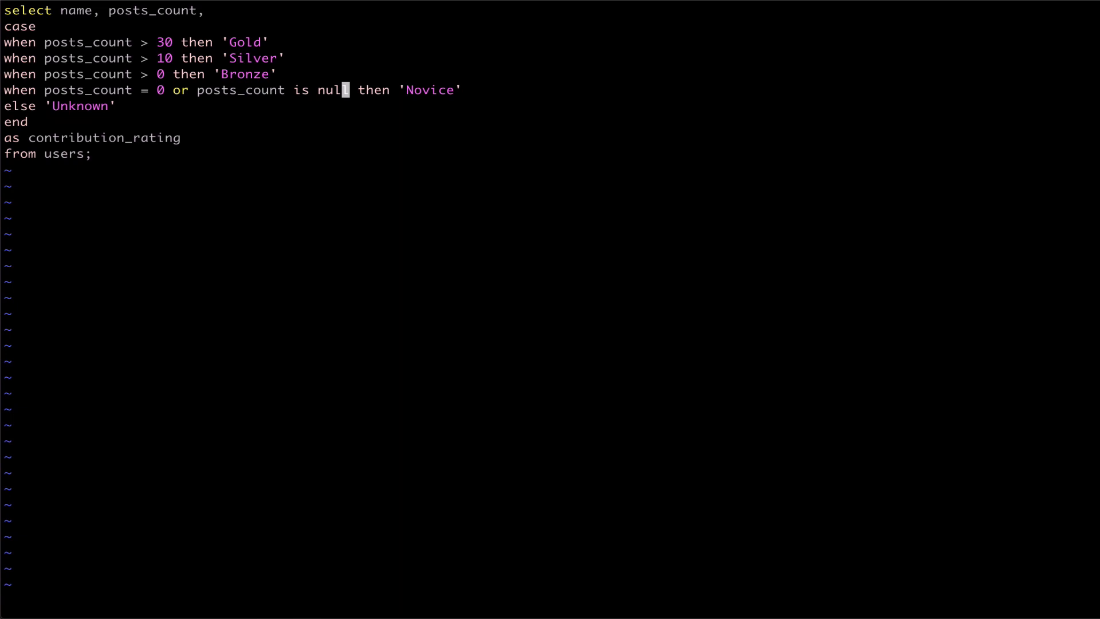